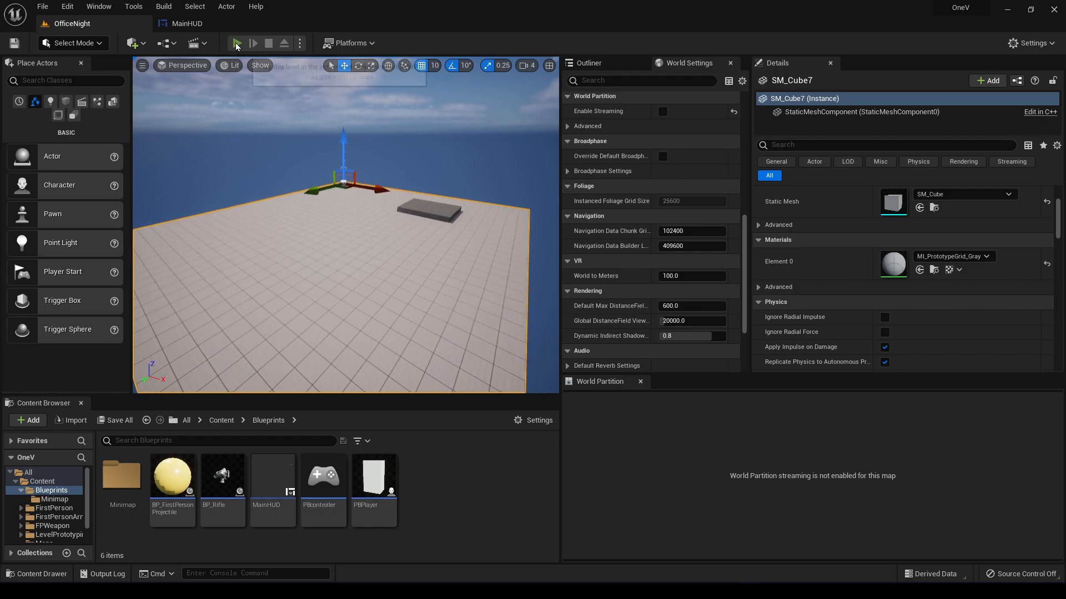
- Briefly play-test the level, then place a Scene Capture 2D camera found by searching 'scene'
left_click(236, 43)
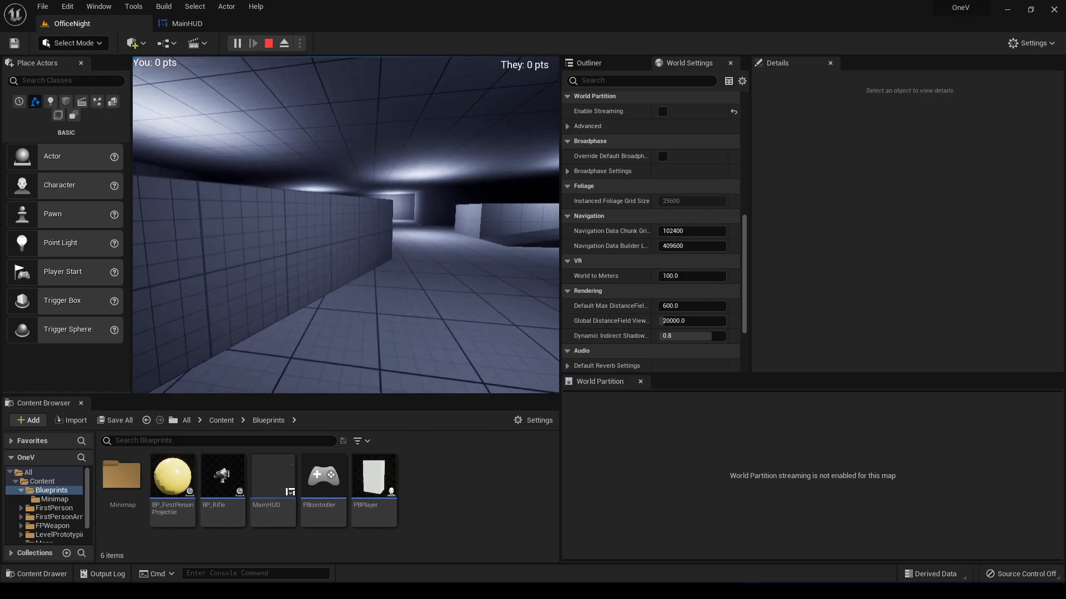
left_click(267, 42)
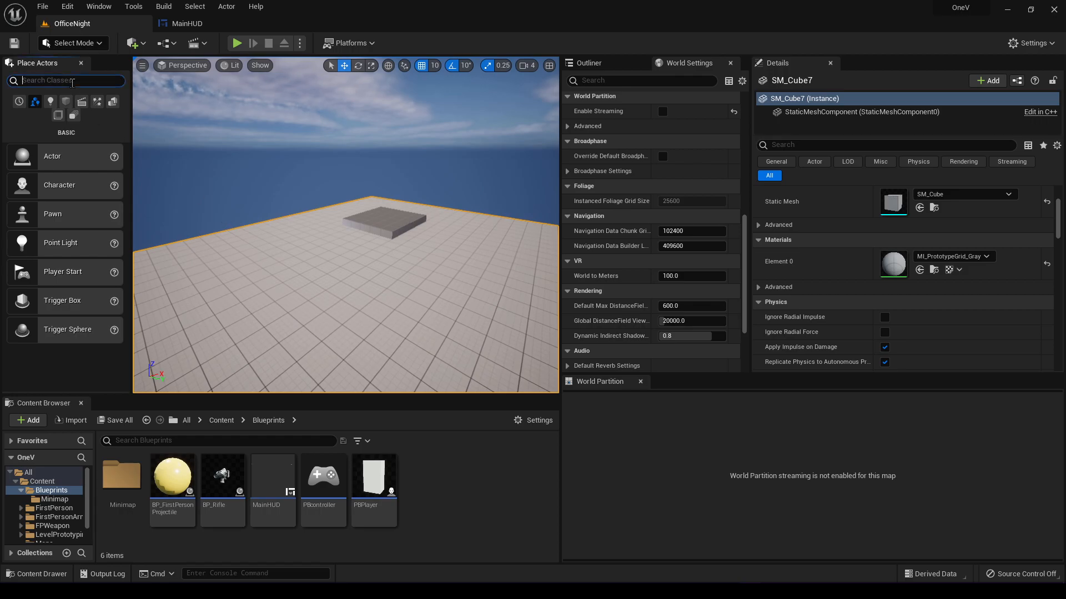
type("scene")
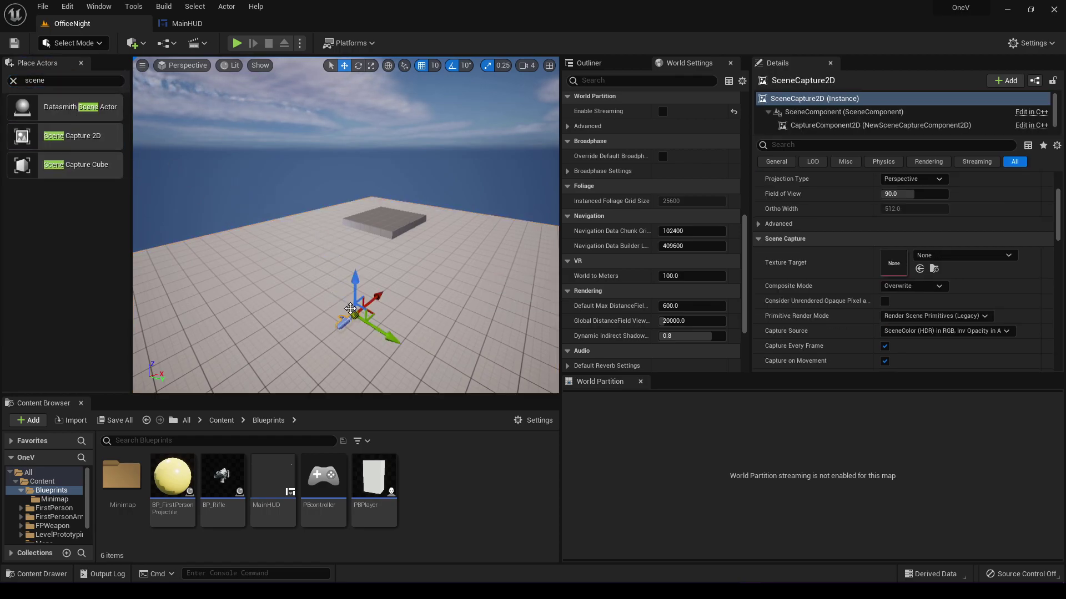
left_click(358, 66)
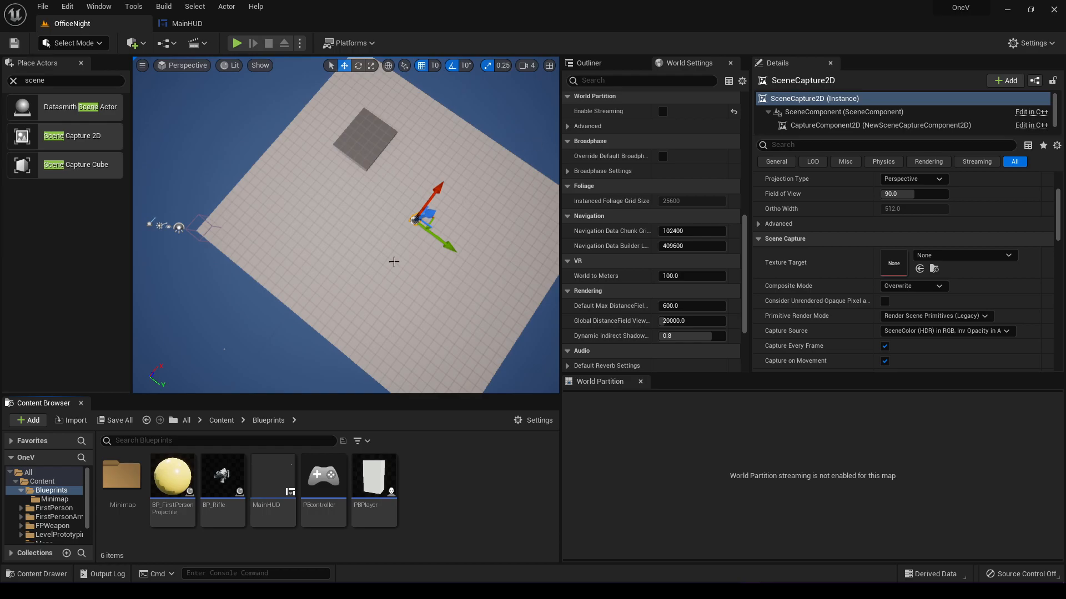
- Bring up the new-asset list in the Content Browser's Blueprints folder
left_click(27, 420)
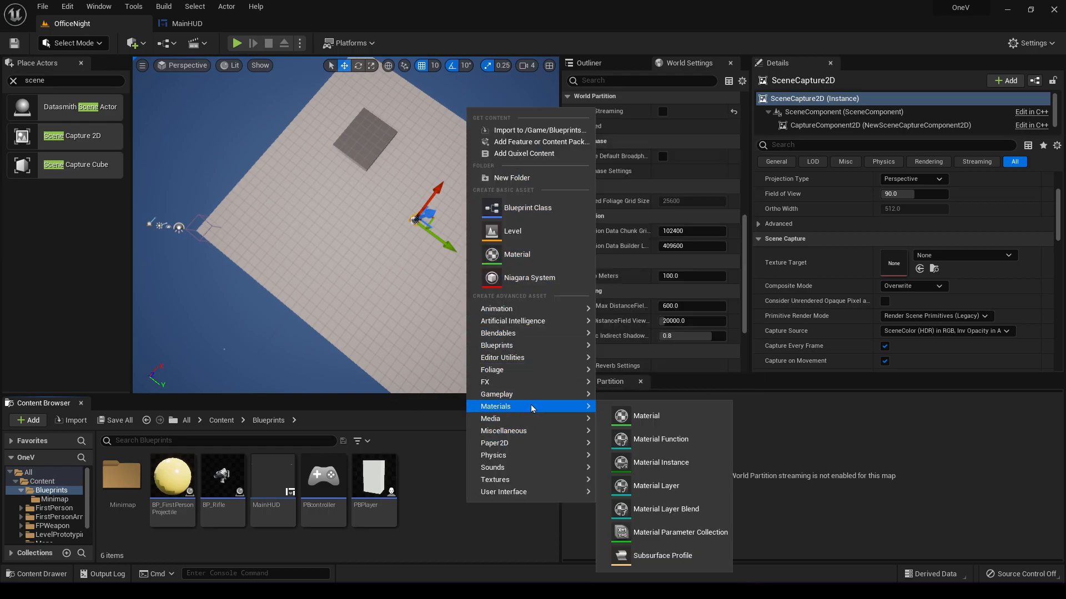
mouse_move(539, 484)
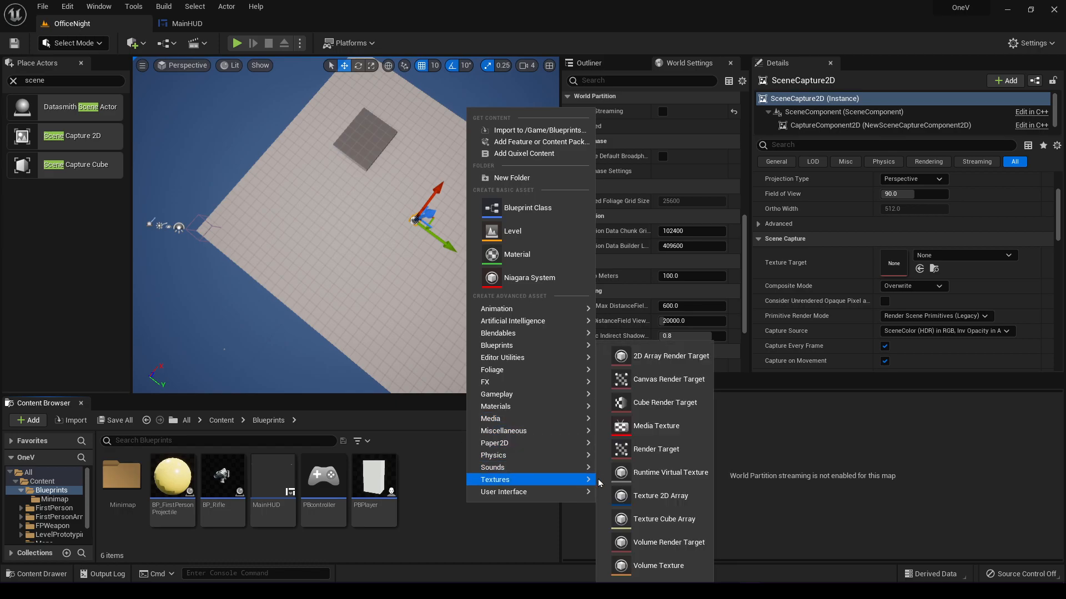
mouse_move(671, 355)
type("MiniMapRenderTarget")
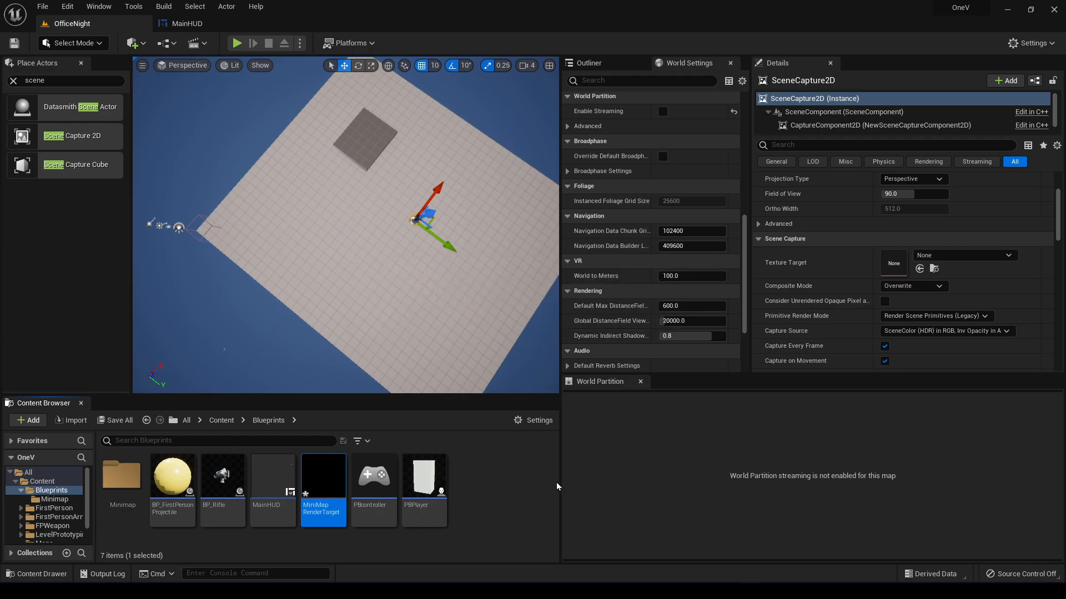
mouse_move(370, 216)
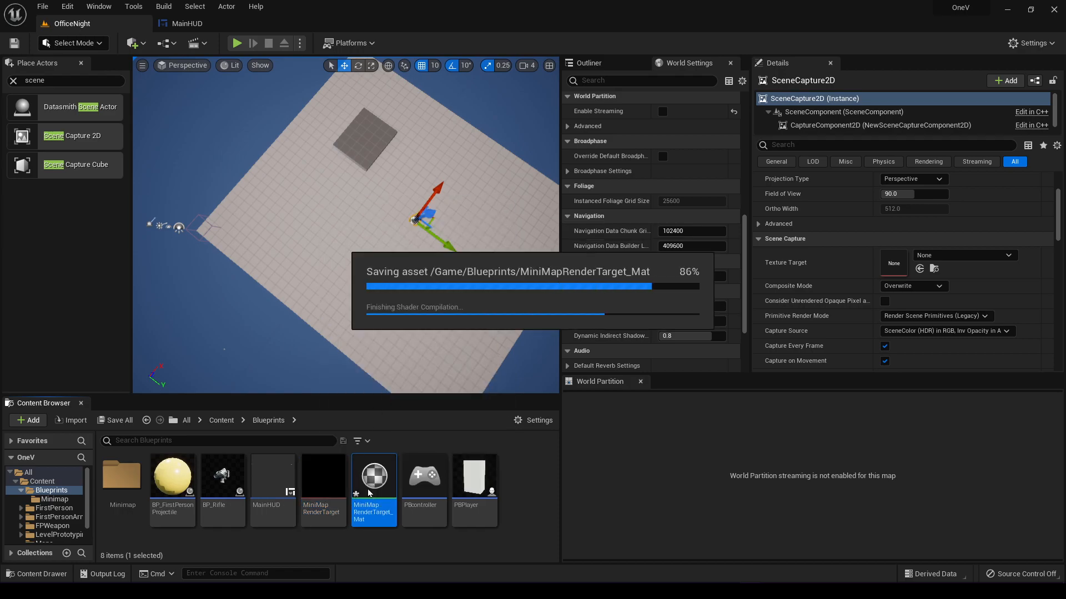
- Give MiniMapRenderTarget_Mat the User Interface domain, wire texture RGB to Final Color, and apply
double_click(373, 474)
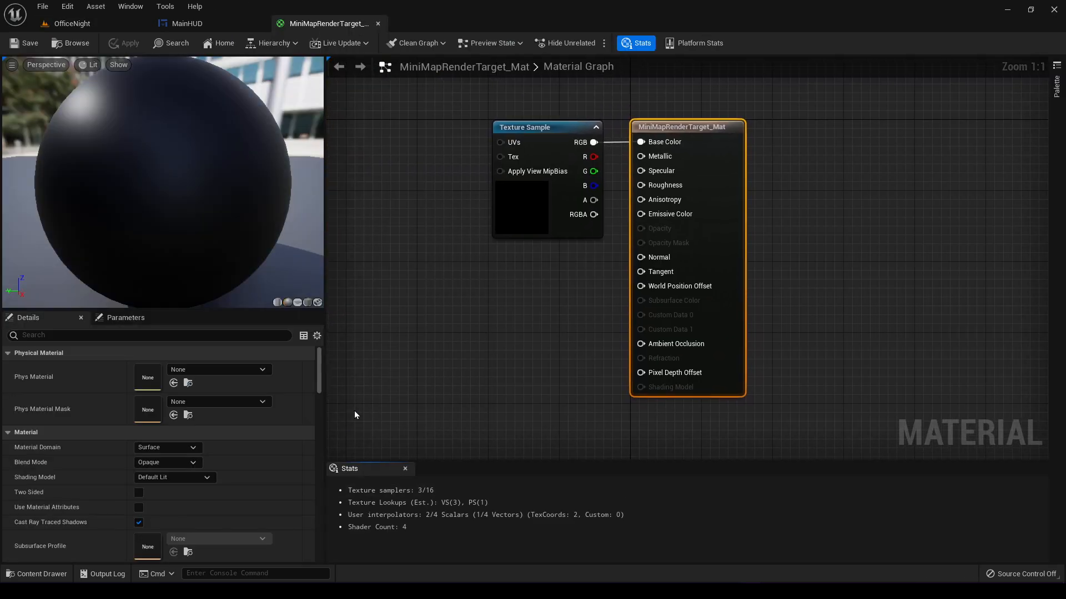
mouse_move(354, 340)
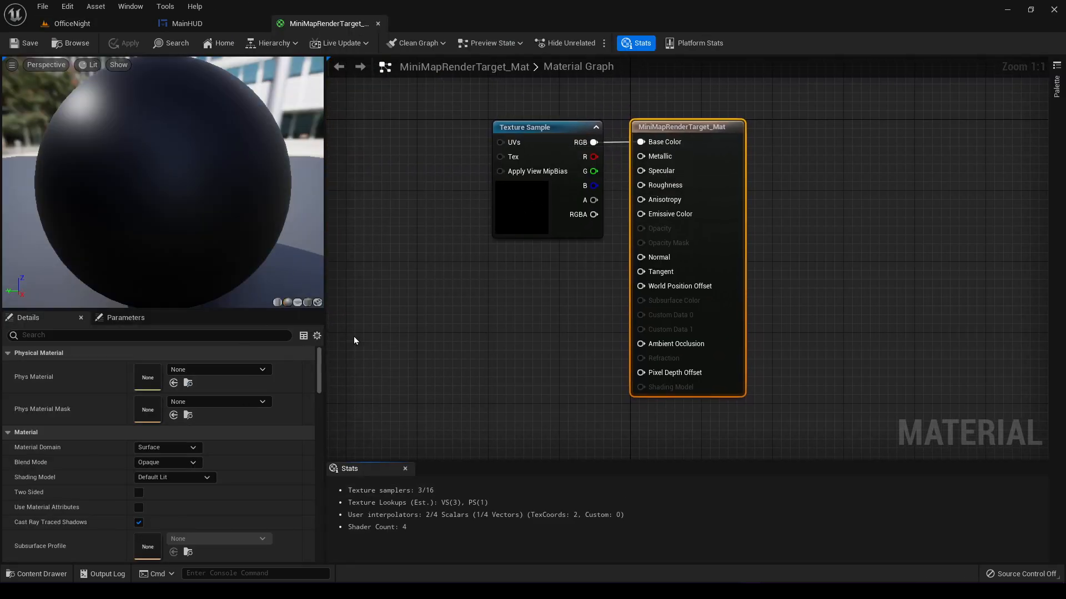
left_click(173, 477)
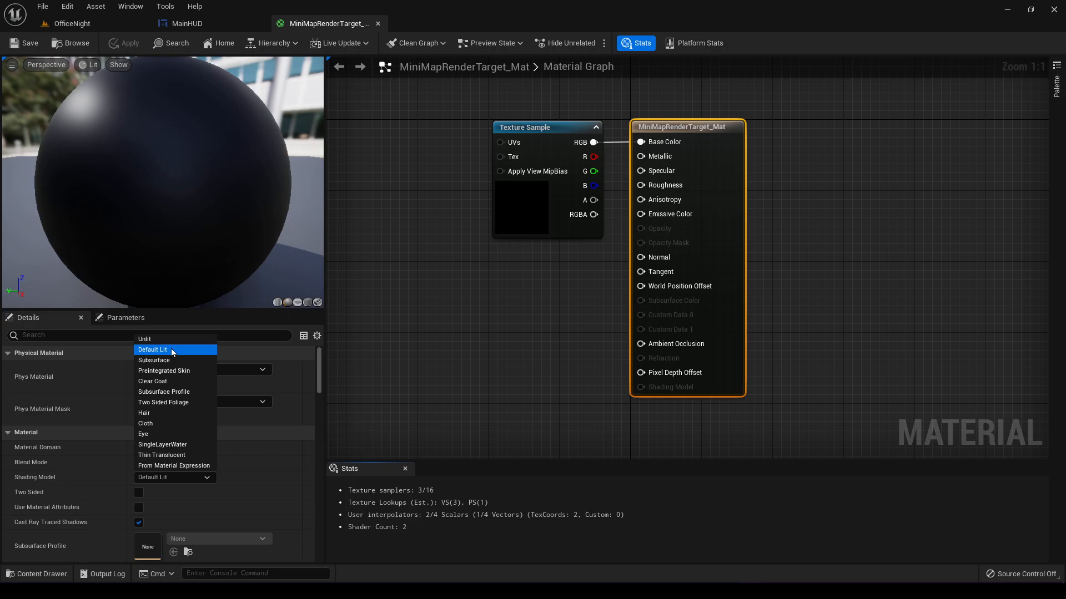
left_click(152, 349)
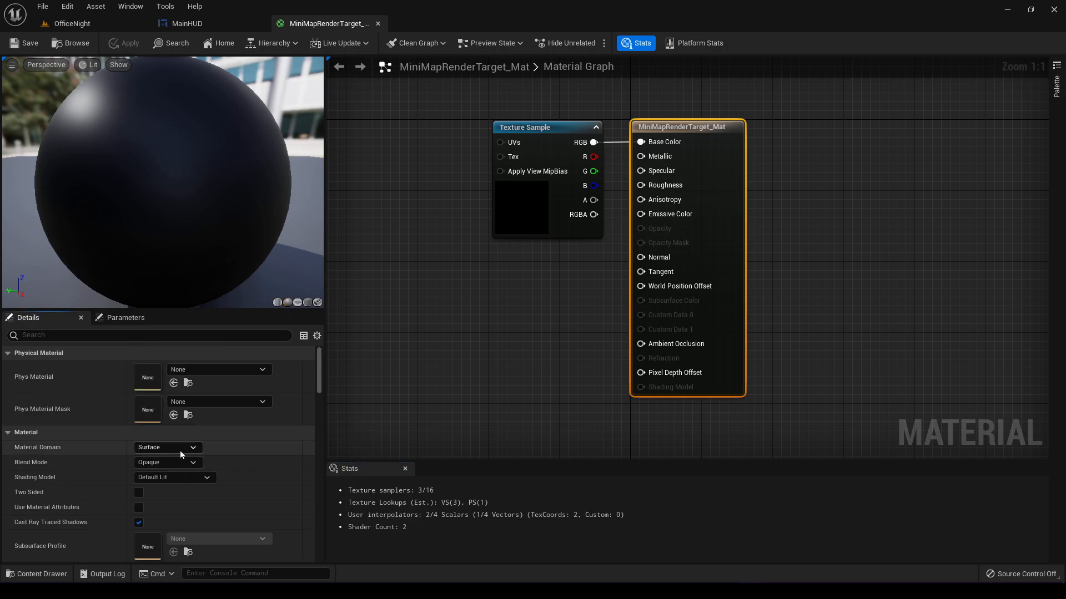
left_click(167, 448)
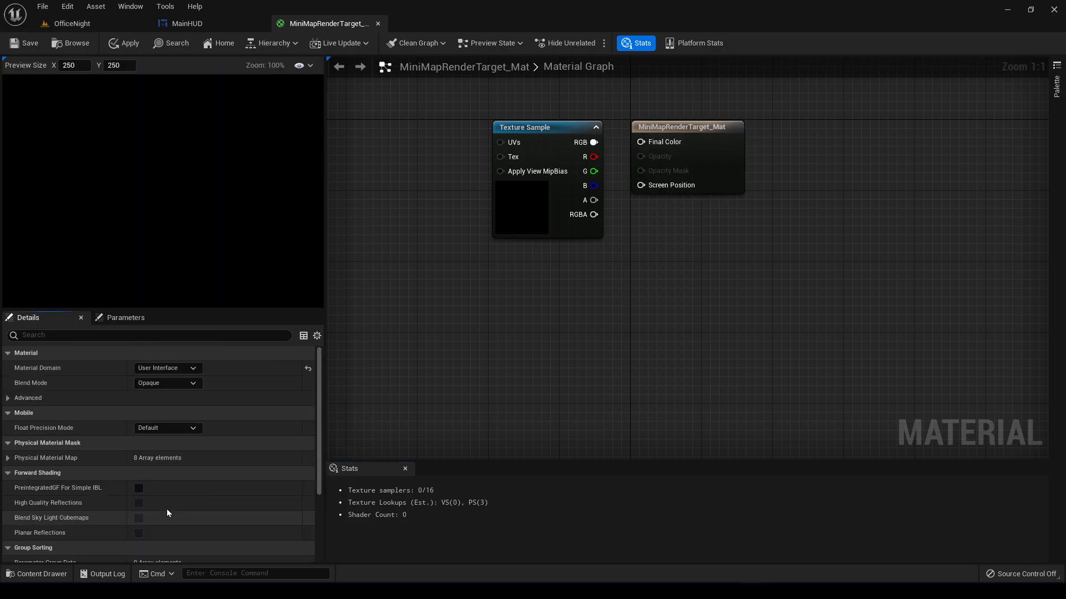
mouse_move(347, 367)
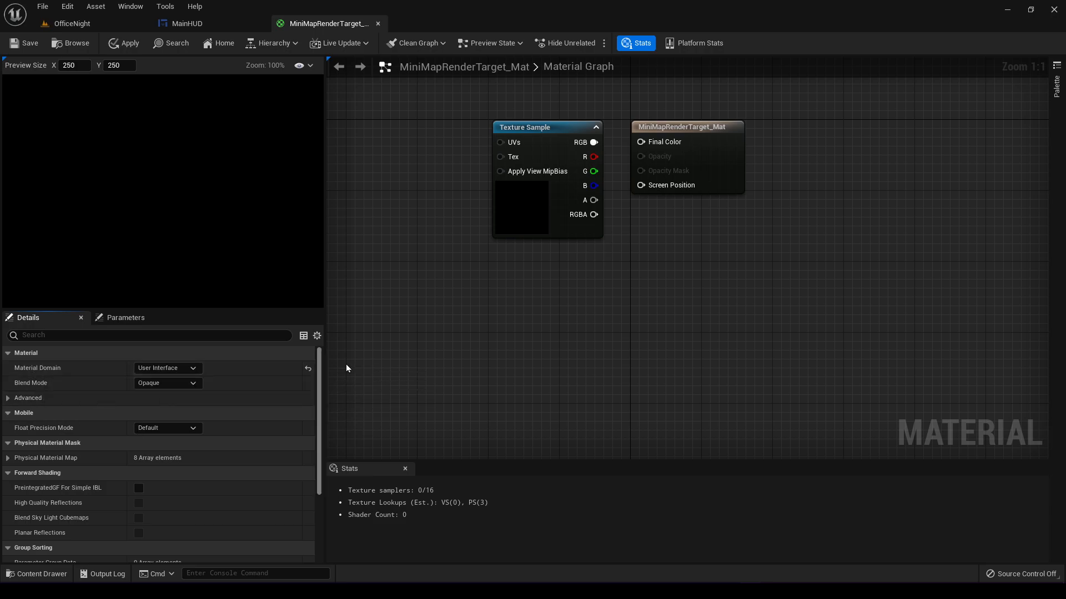
left_click(25, 43)
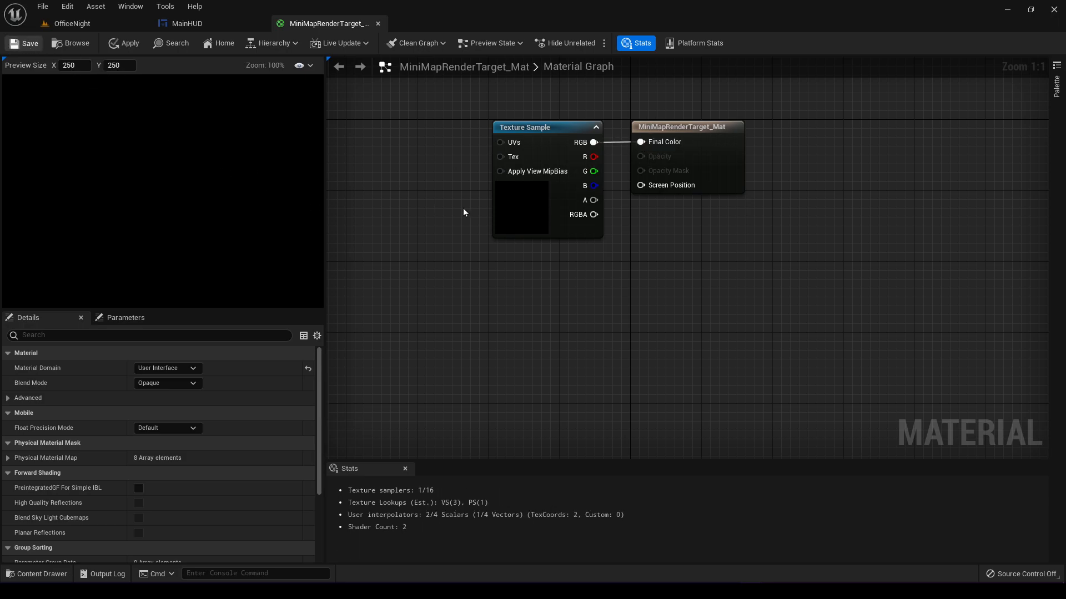
left_click(191, 24)
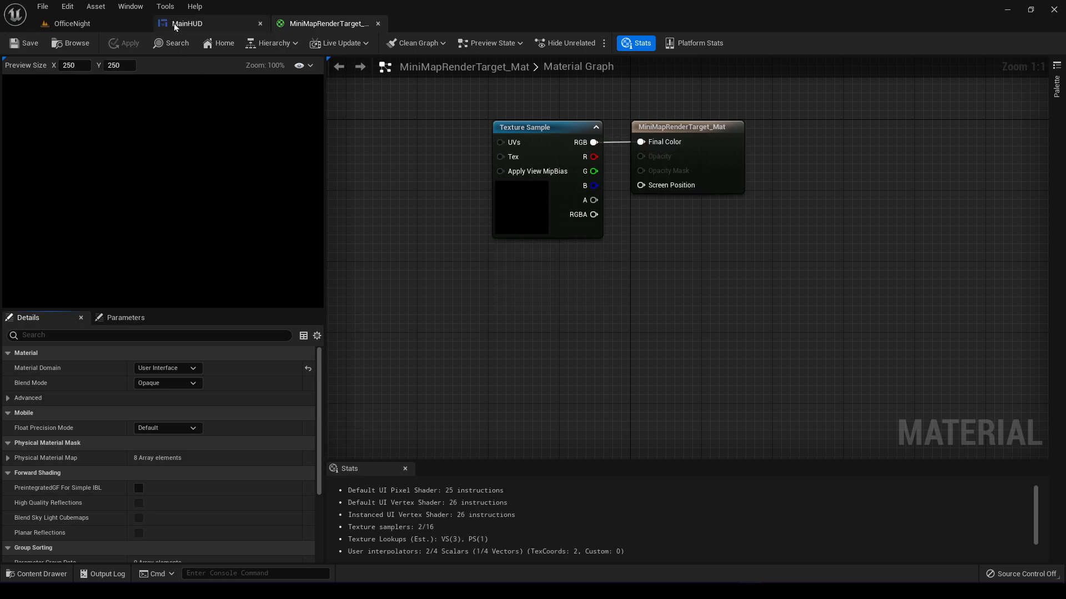
- Point SceneCapture2D's Texture Target at MiniMapRenderTarget and check the preview in MiniMapRenderTarget_Mat
left_click(70, 23)
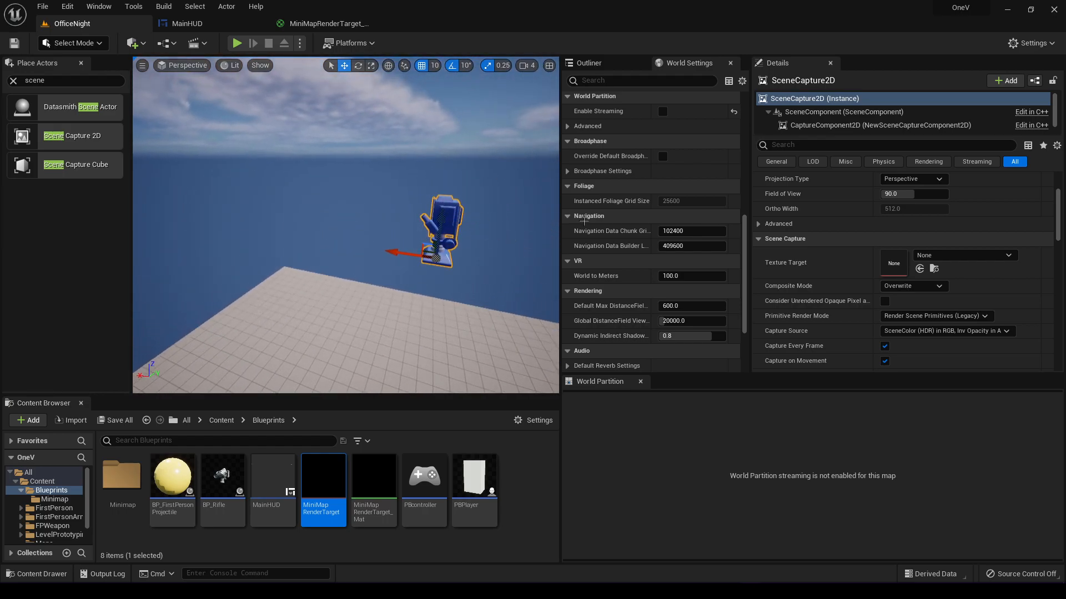
mouse_move(785, 263)
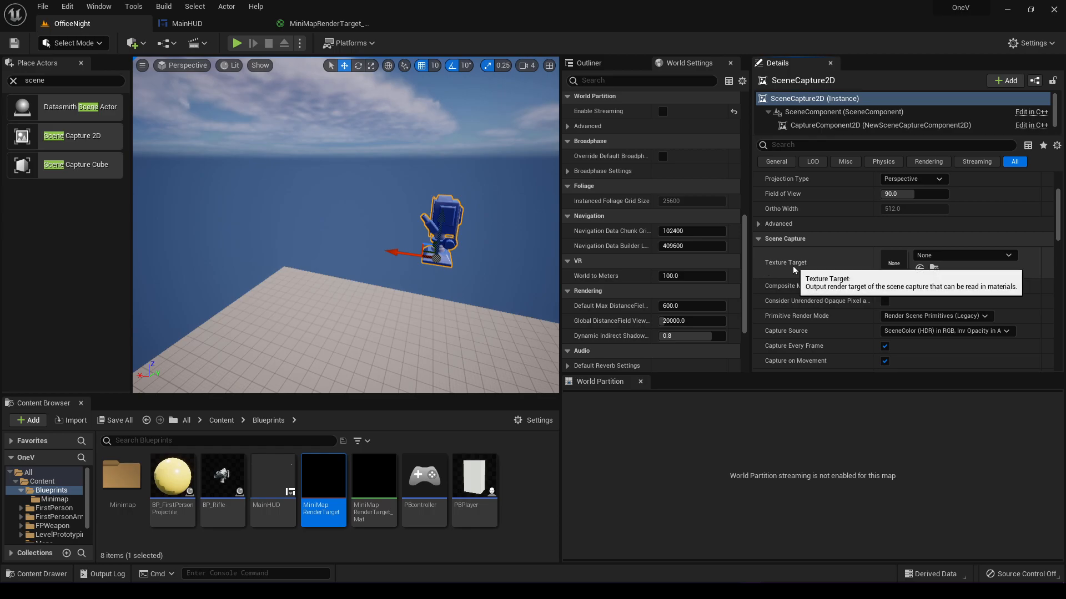
left_click(1008, 255)
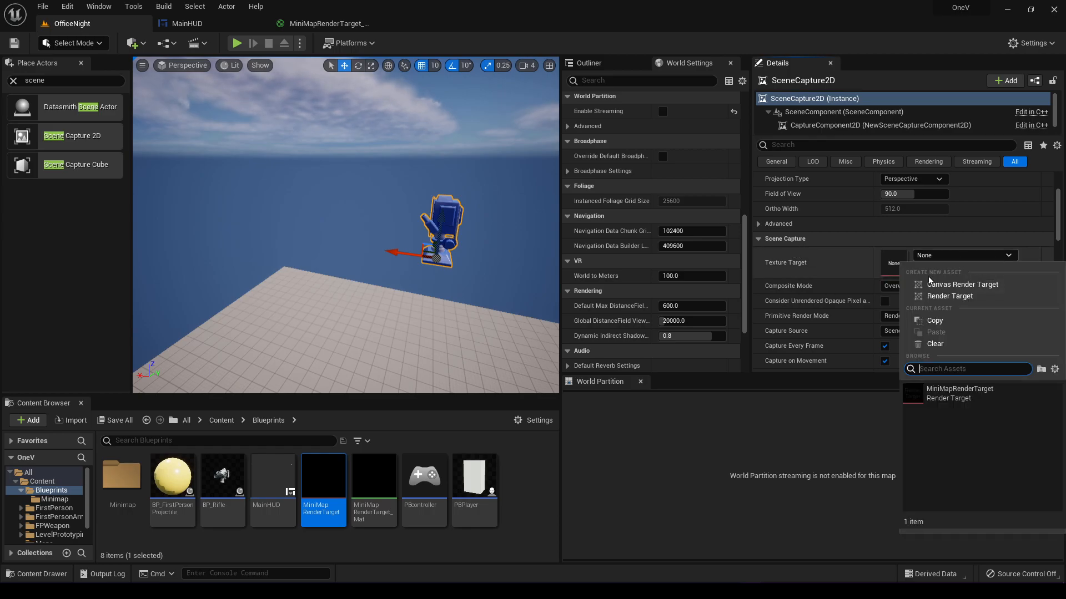
left_click(959, 393)
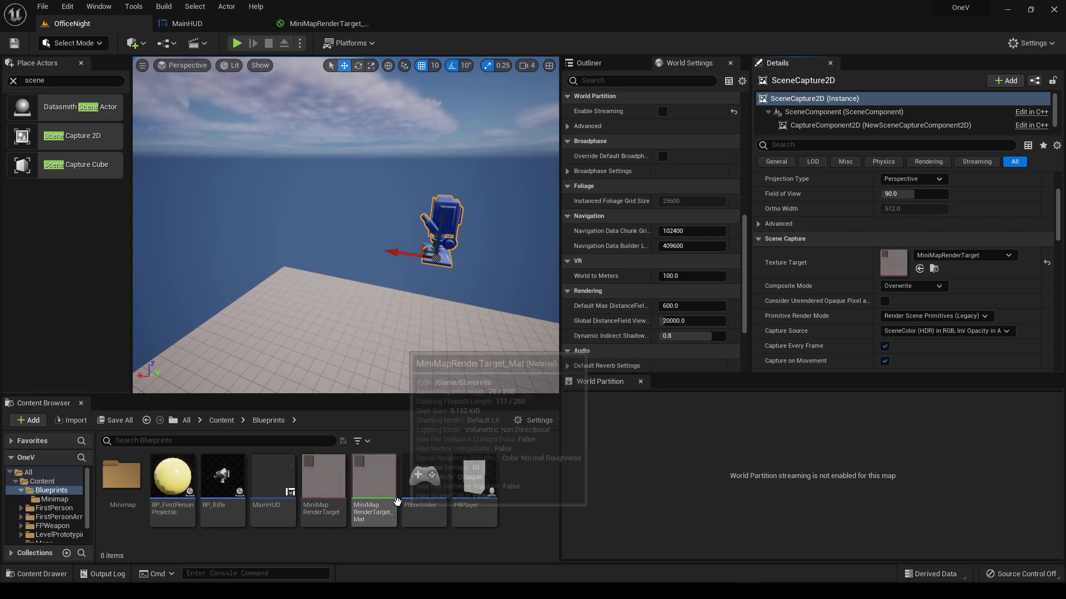
double_click(372, 473)
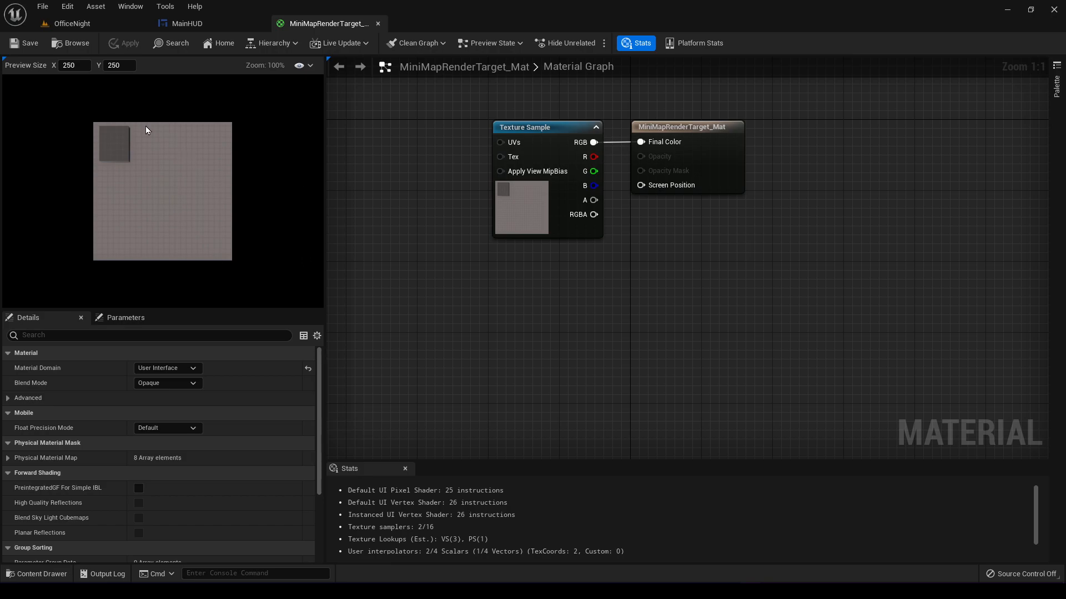
left_click(68, 24)
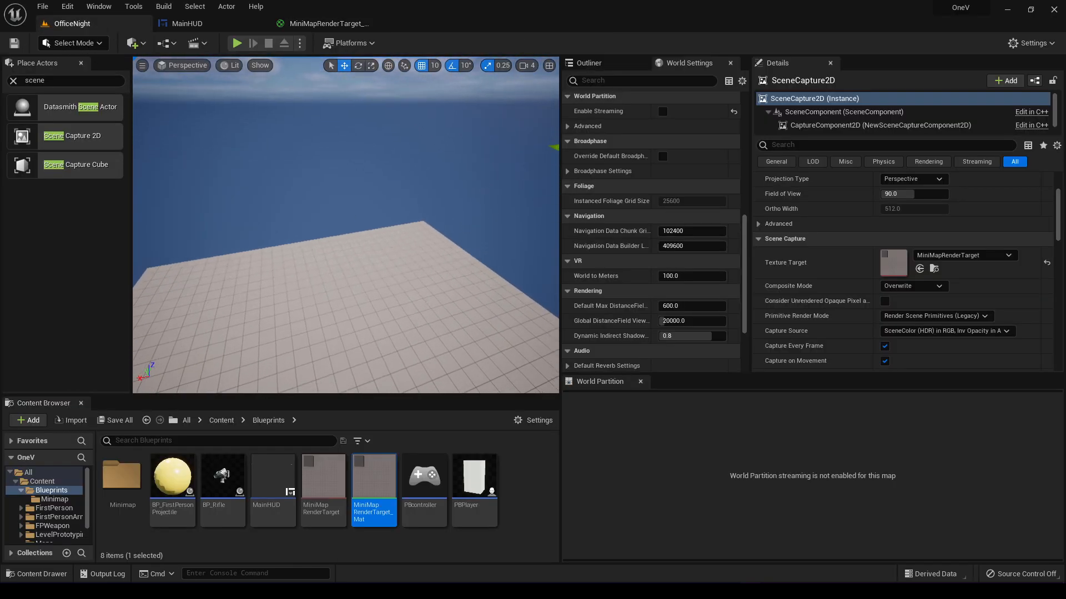
mouse_move(373, 476)
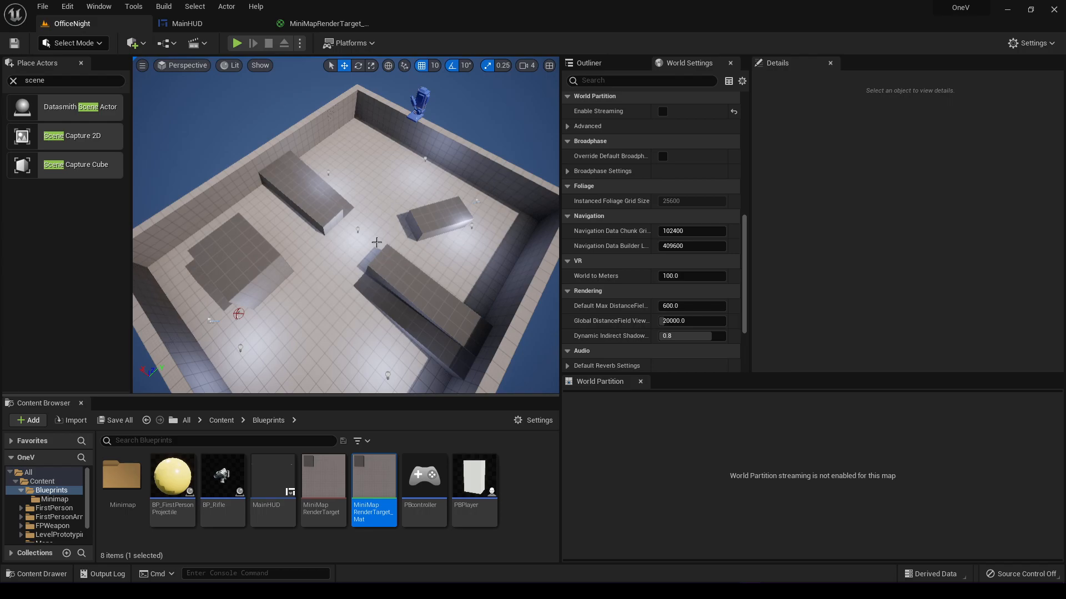
- Undo the SM_Cube7 ceiling cut and add a Hidden Actors entry on SceneCapture2D
key("ctrl+z")
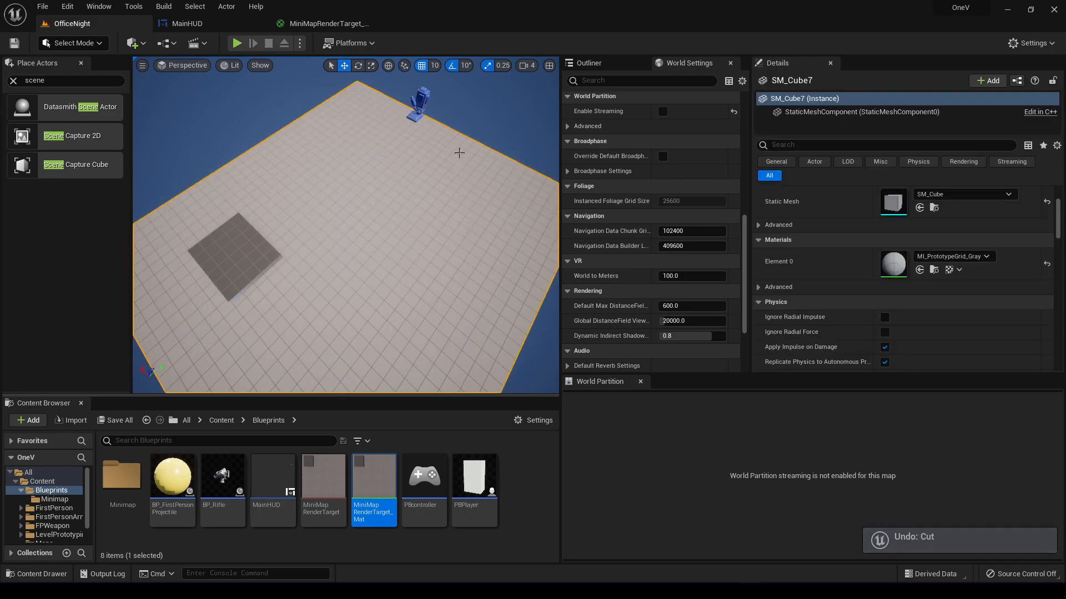
left_click(421, 102)
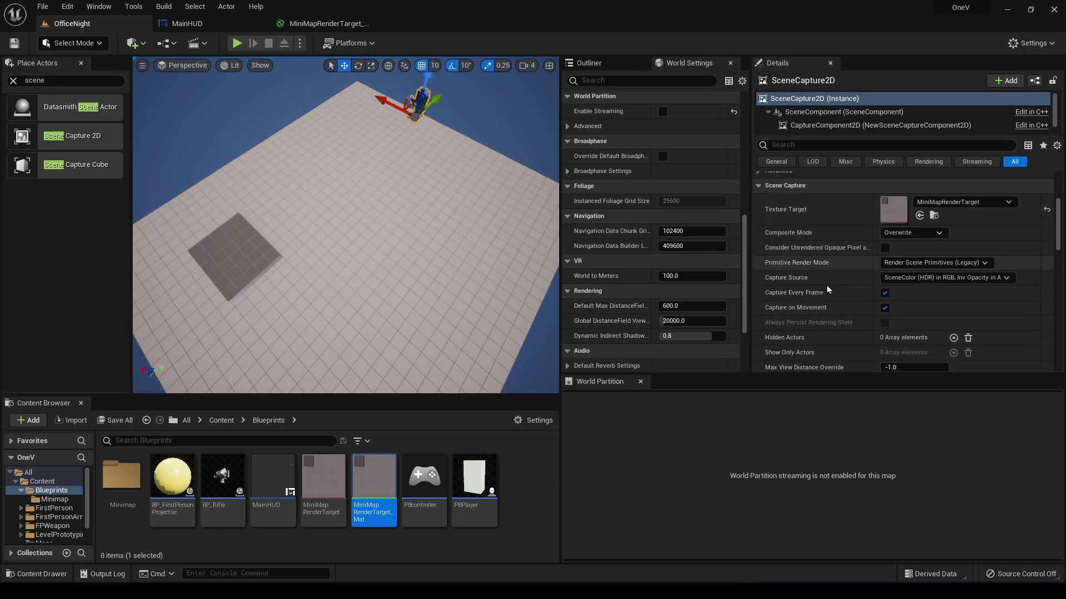
scroll("down", 3)
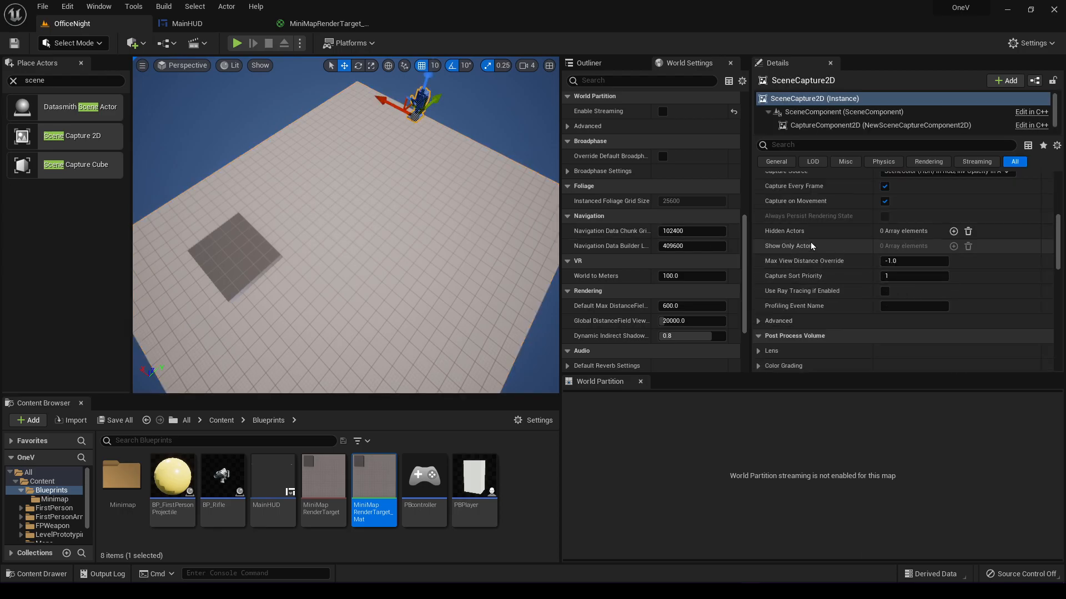
scroll("up", 3)
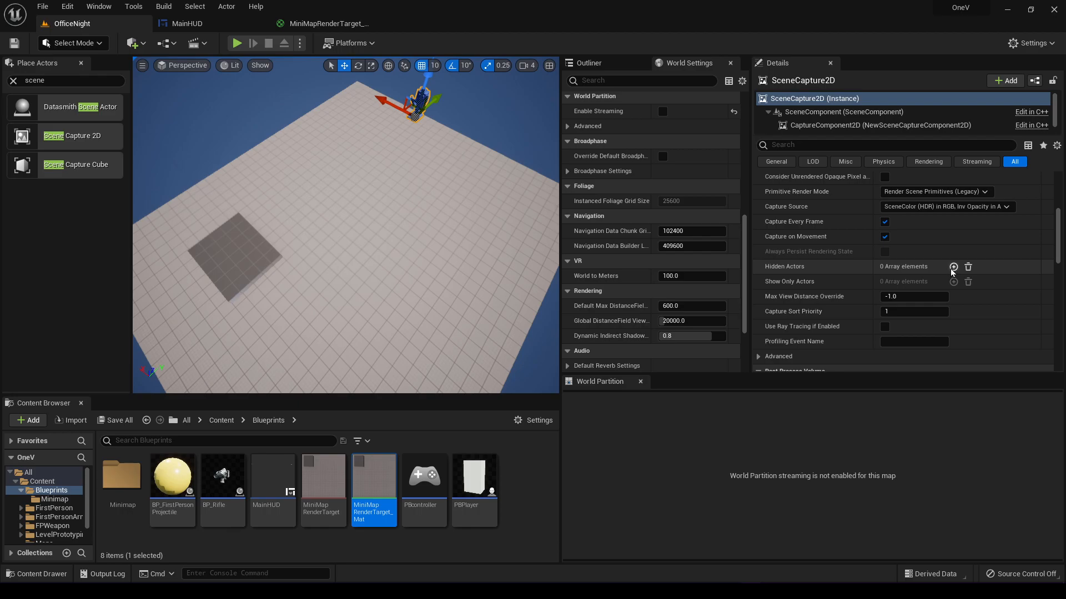
left_click(953, 266)
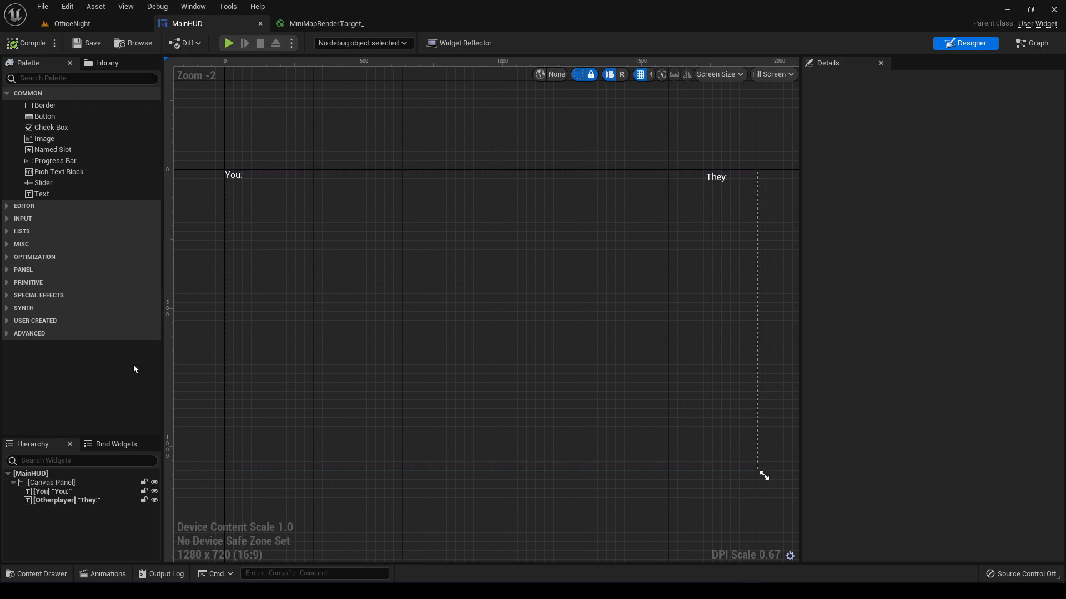
- Select the Canvas Panel in the MainHUD designer
left_click(358, 269)
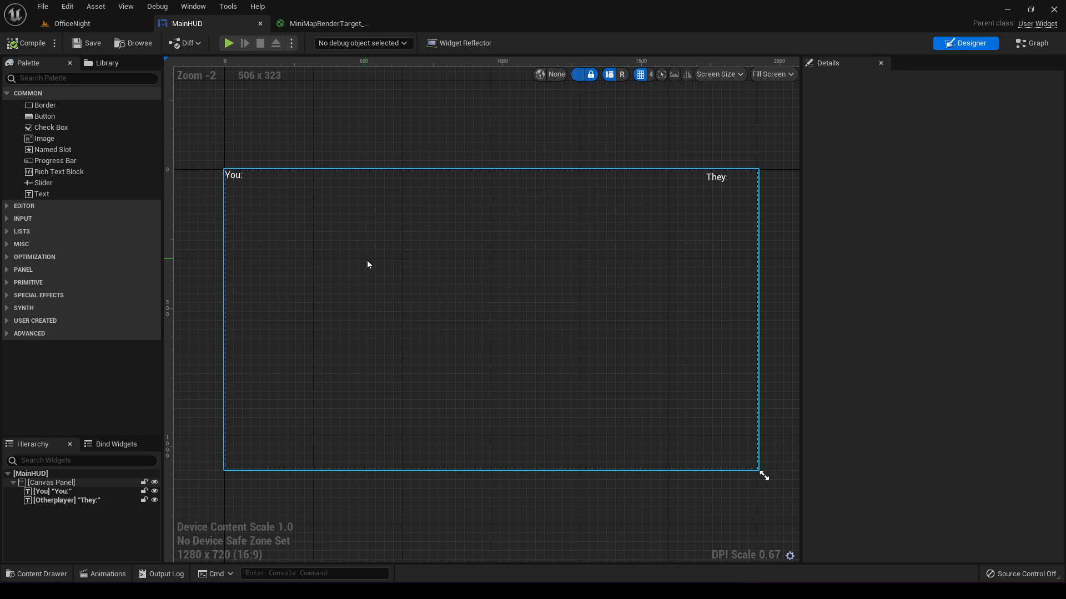
mouse_move(136, 273)
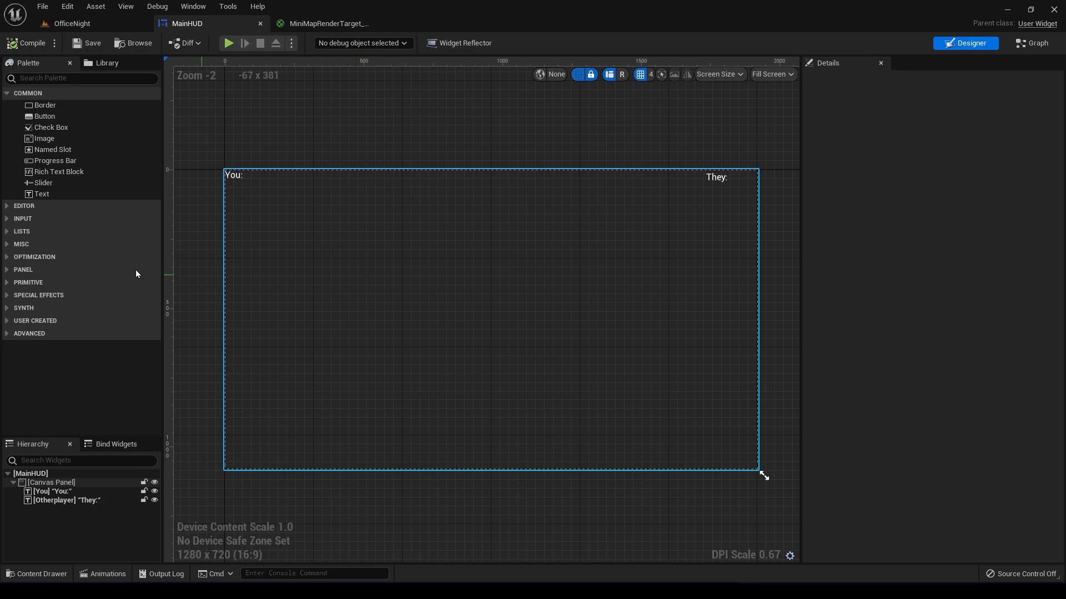
mouse_move(43, 139)
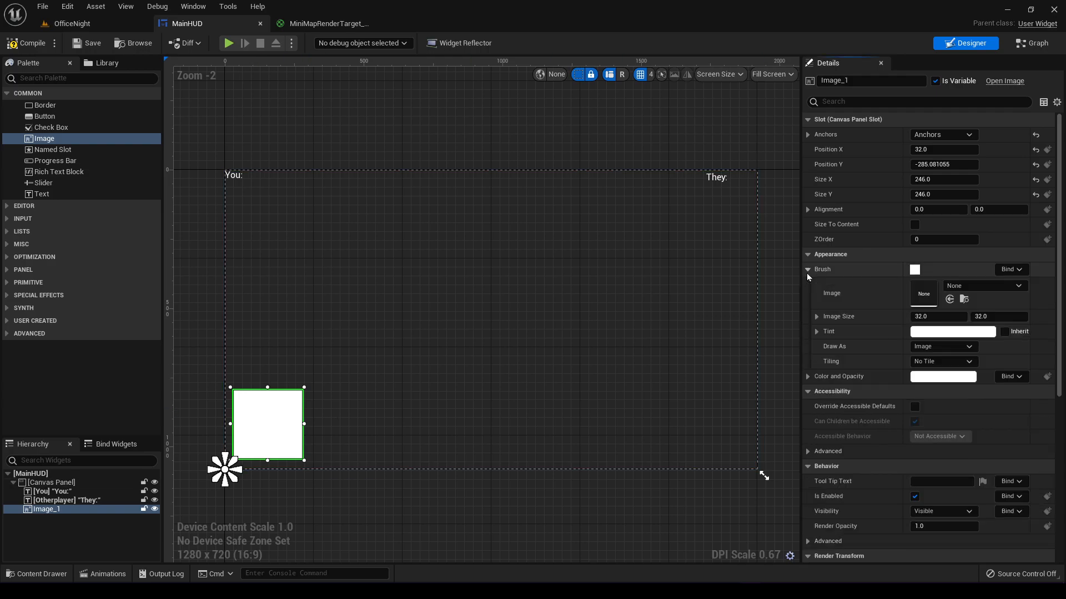
- Set the image brush to the MiniMap render target, found by searching 'mini'
left_click(981, 286)
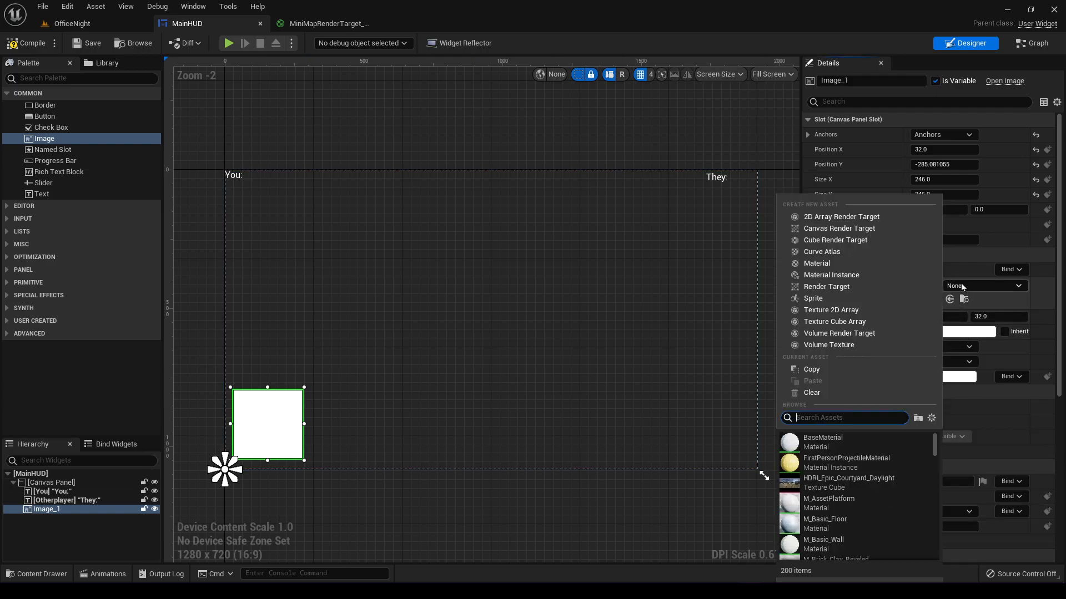
type("mini")
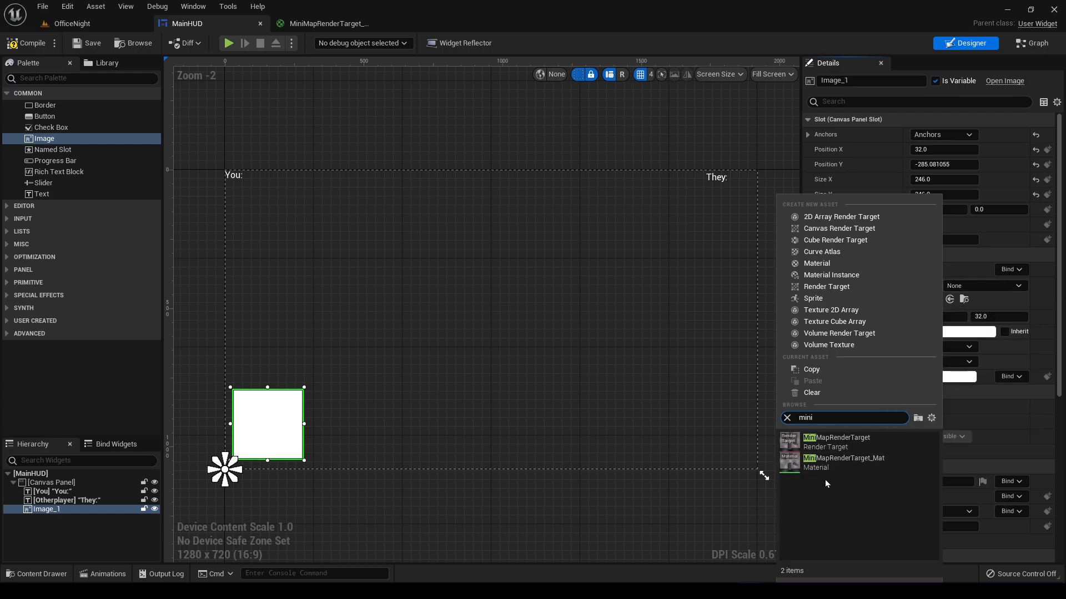
left_click(837, 438)
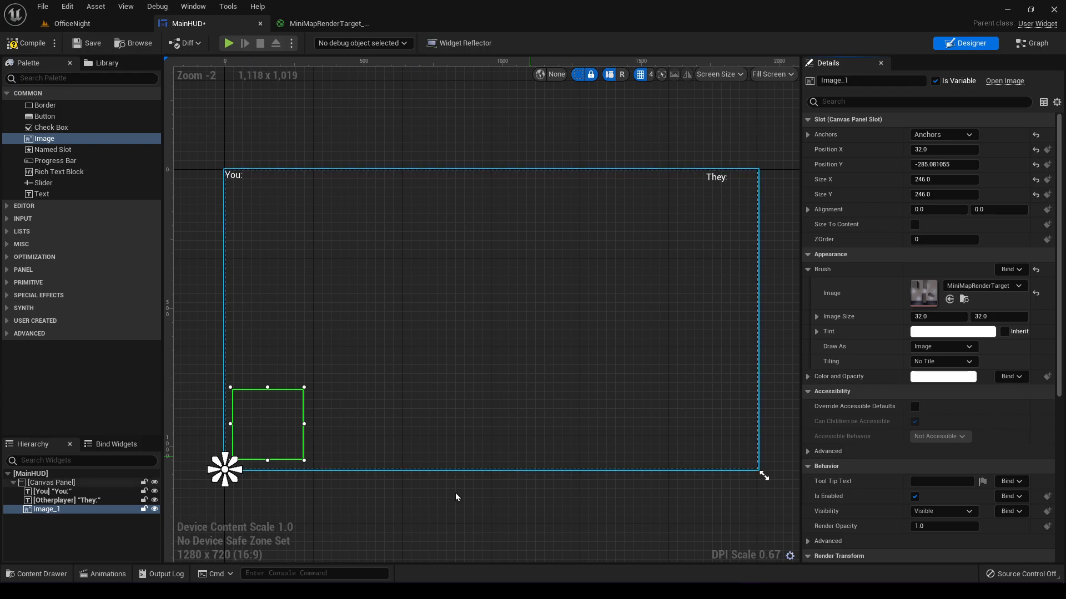
left_click(1015, 285)
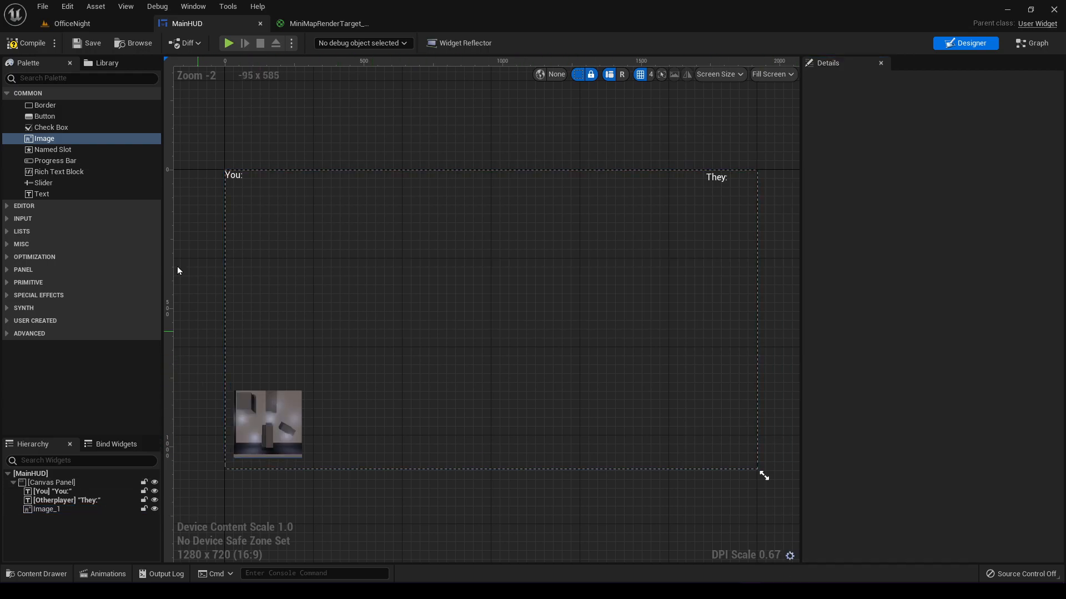
mouse_move(229, 43)
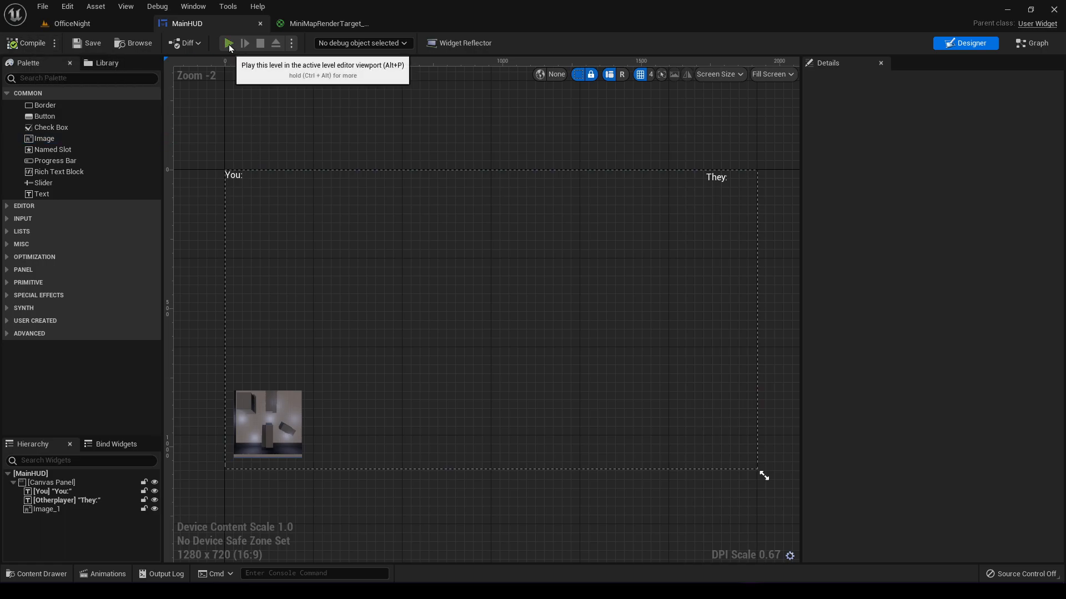
left_click(228, 43)
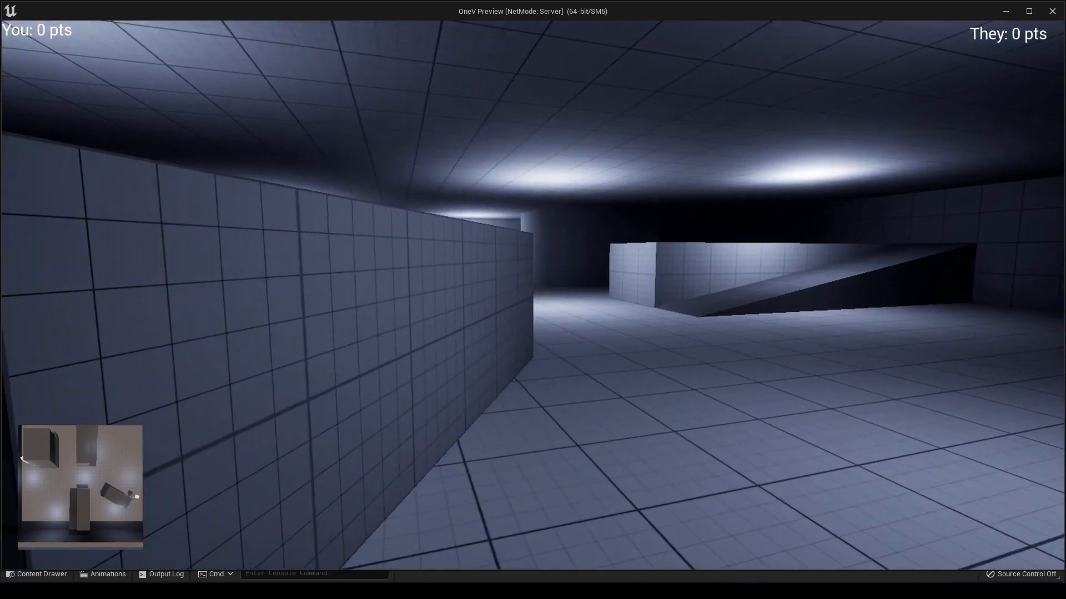
mouse_move(532, 300)
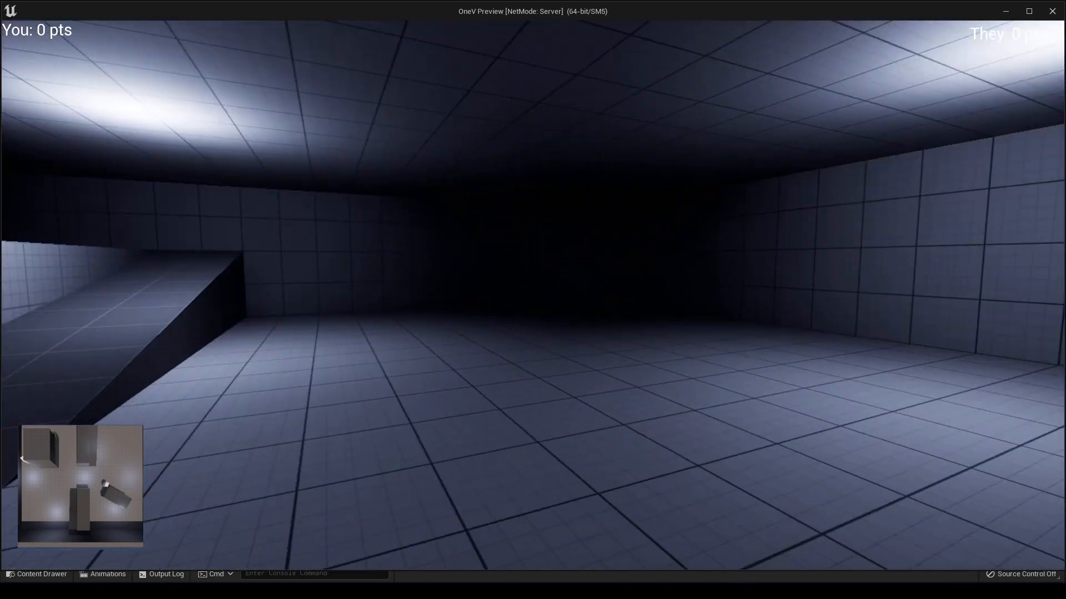
mouse_move(533, 299)
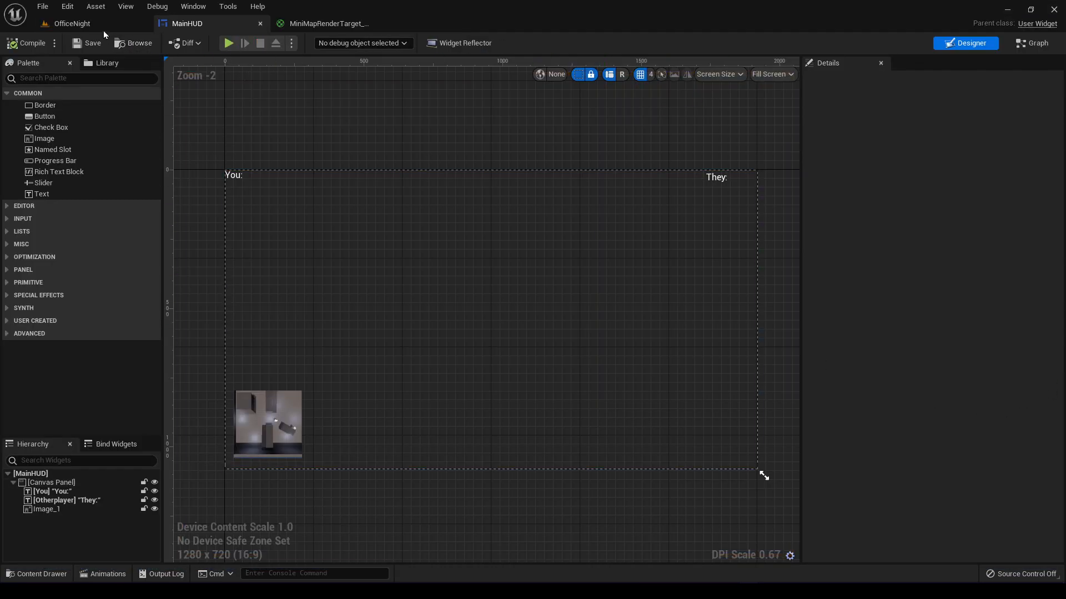
- In OfficeNight, make SceneCapture2D Orthographic with Ortho Width 1600 and play the level
left_click(72, 23)
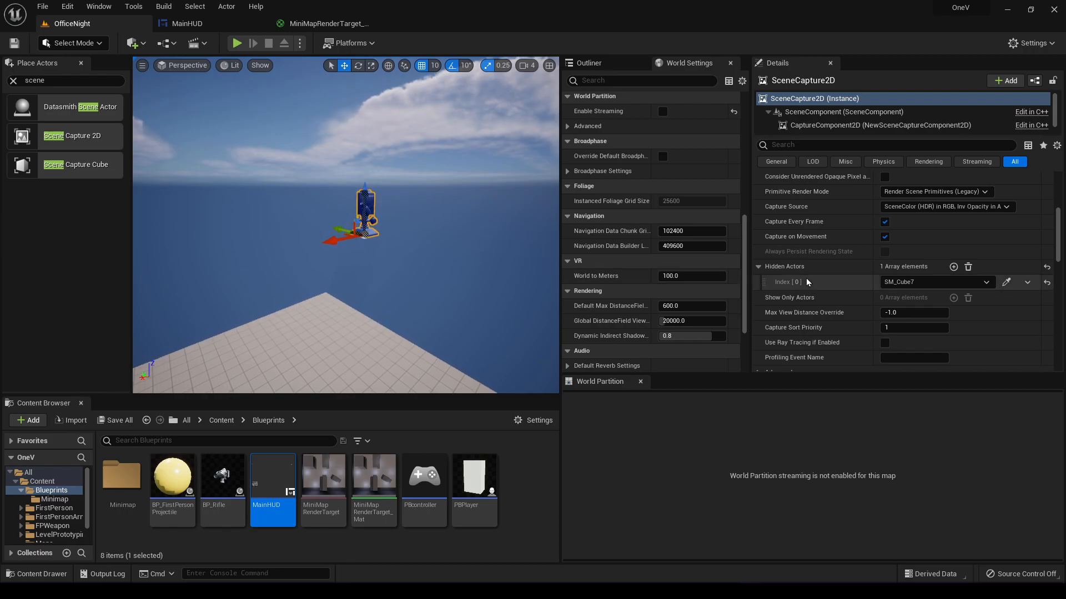
scroll("up", 3)
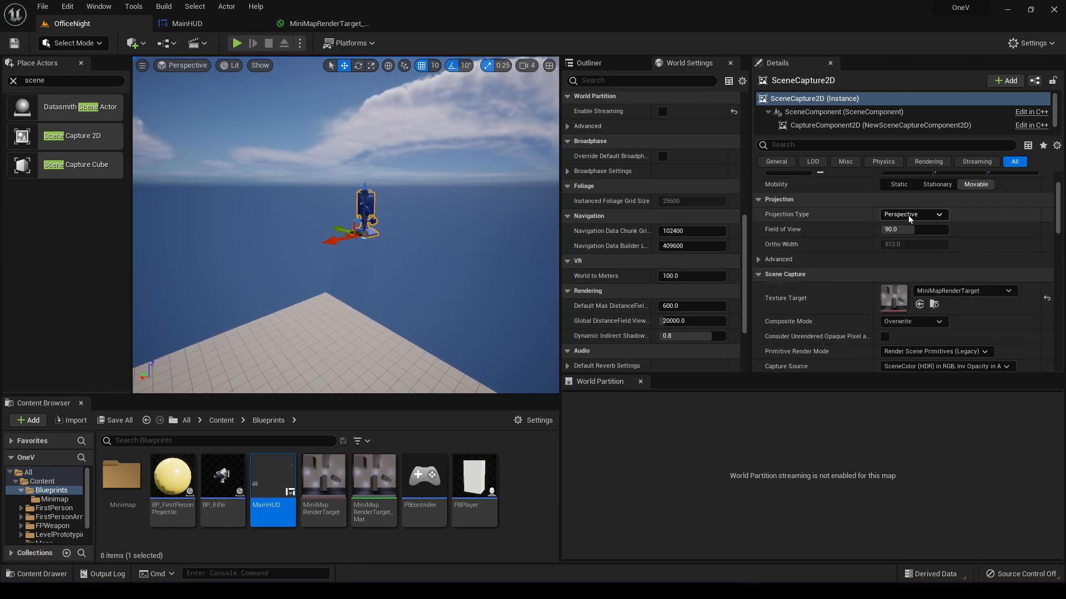
left_click(912, 214)
type("12000")
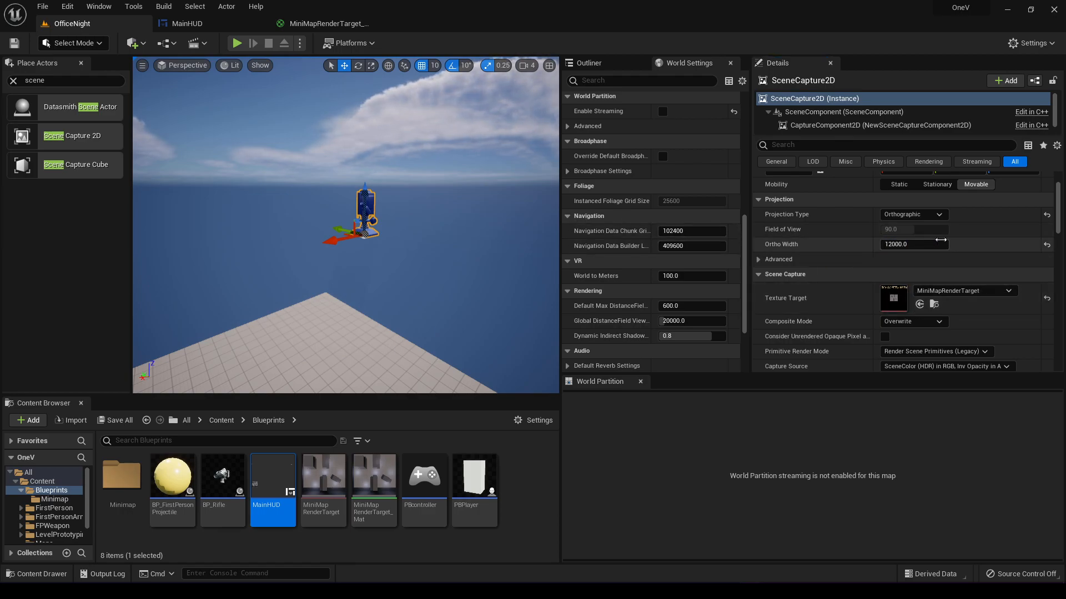
triple_click(914, 245)
type("1600")
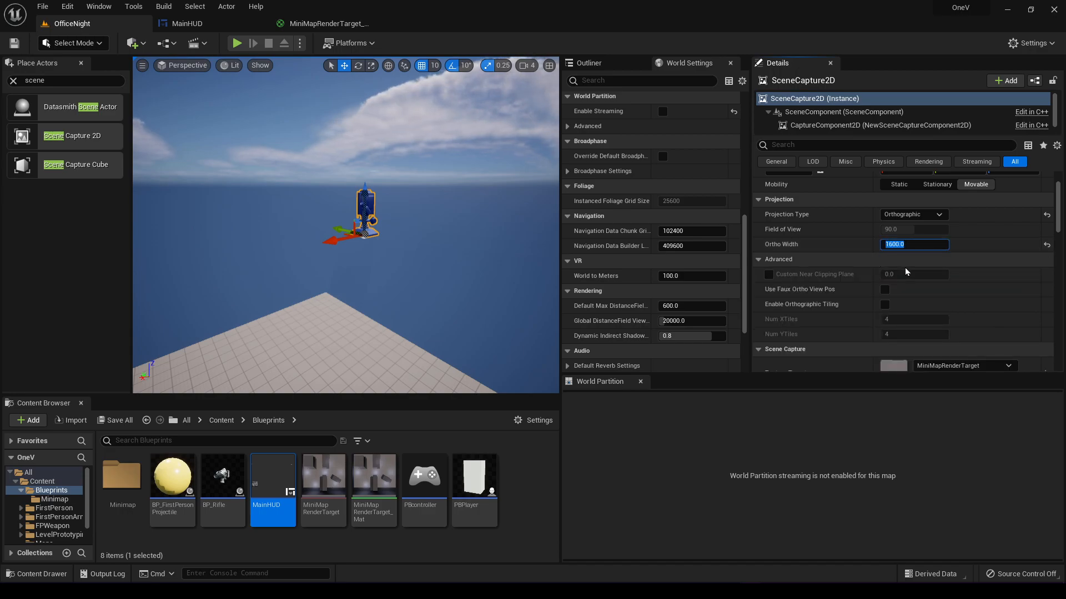
scroll("down", 3)
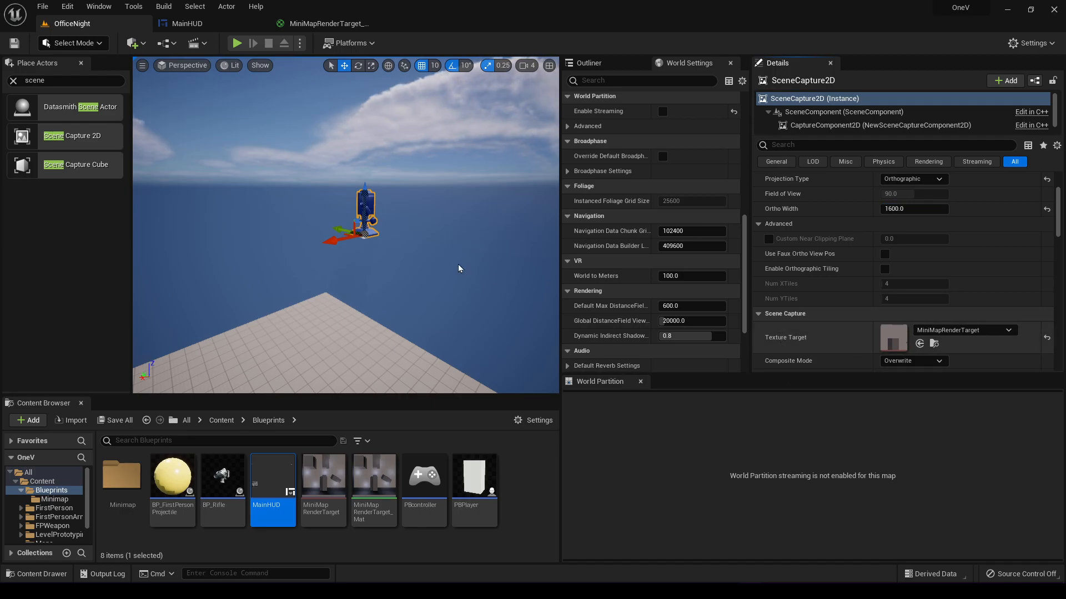
left_click(236, 43)
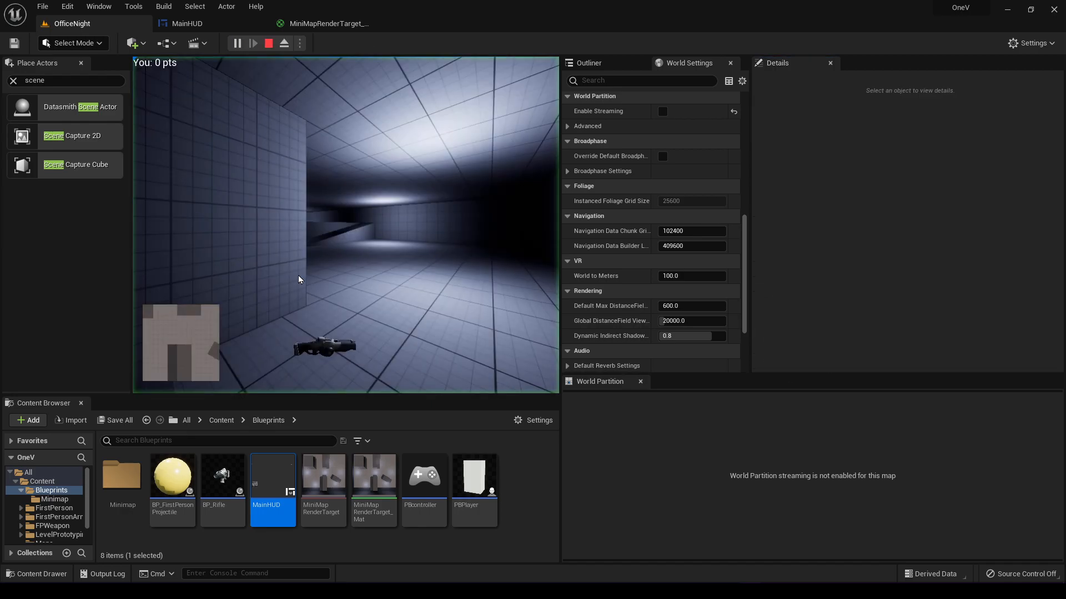